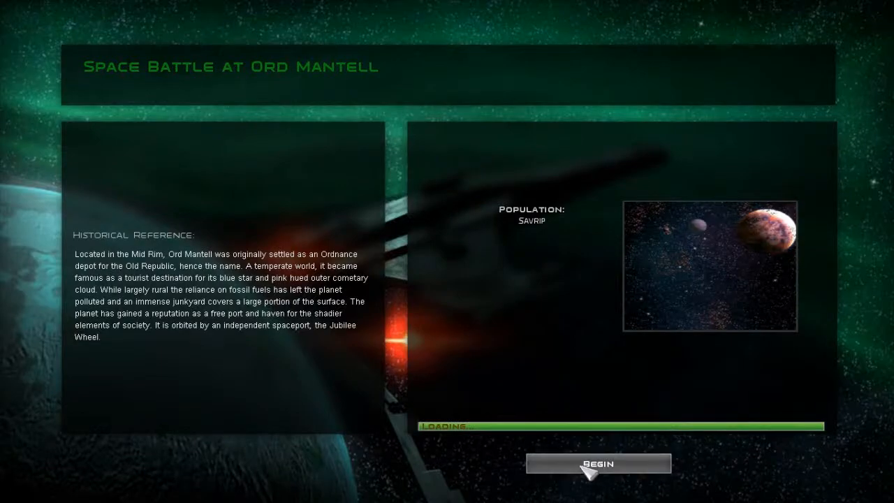
Begin the loaded Ord Mantell space battle
left_click(597, 463)
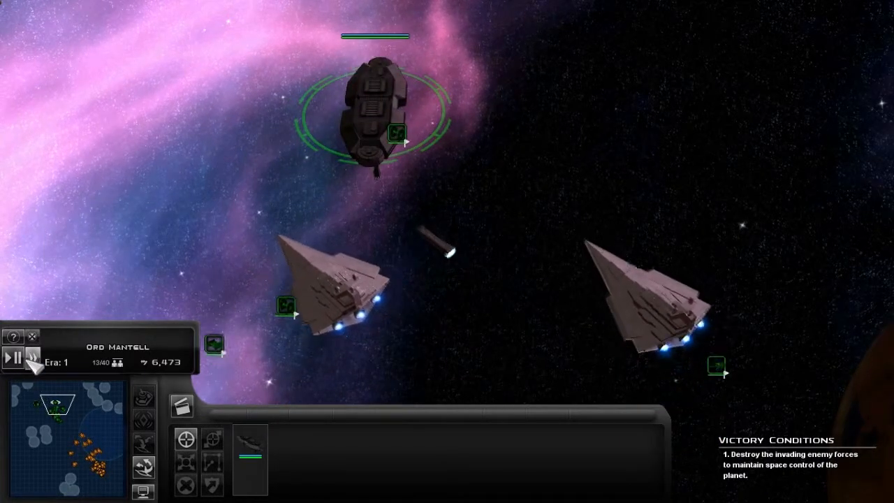
mouse_move(33, 357)
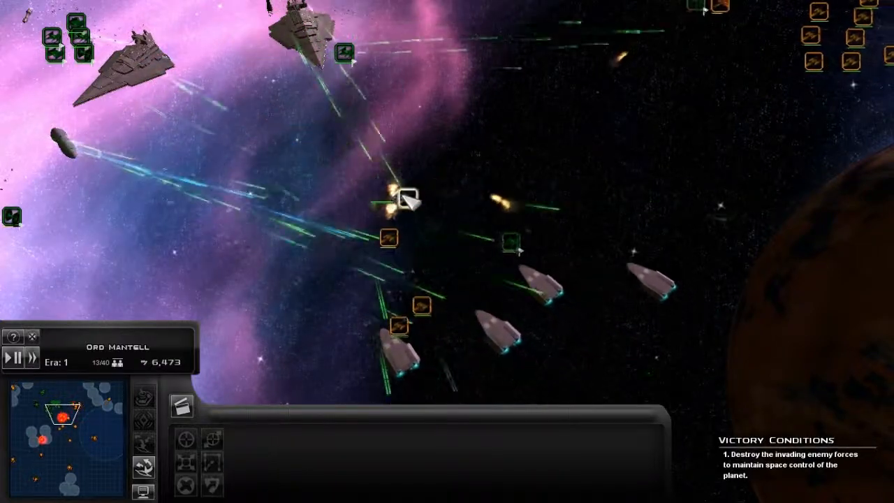
Resume the paused Ord Mantell battle and finish off the rebel fleet
left_click(14, 357)
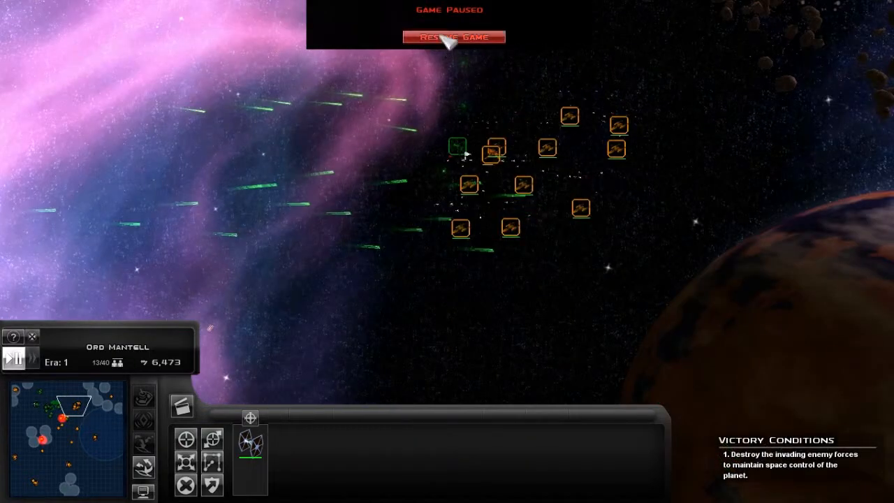
left_click(453, 37)
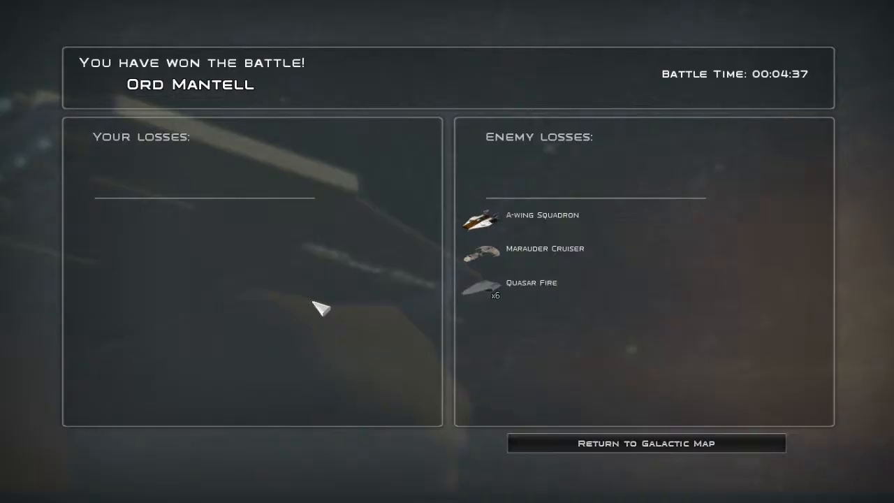
Return to the galactic map and fight the imminent Ord Mantell battle manually
left_click(645, 443)
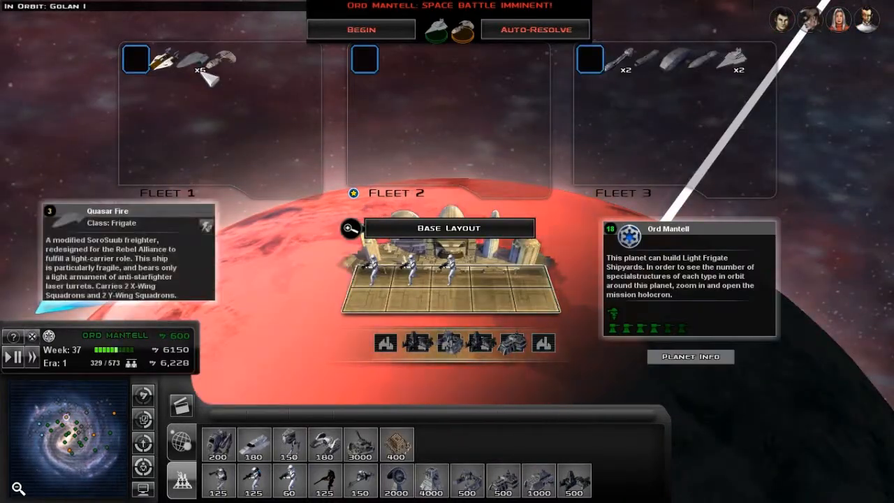
left_click(361, 29)
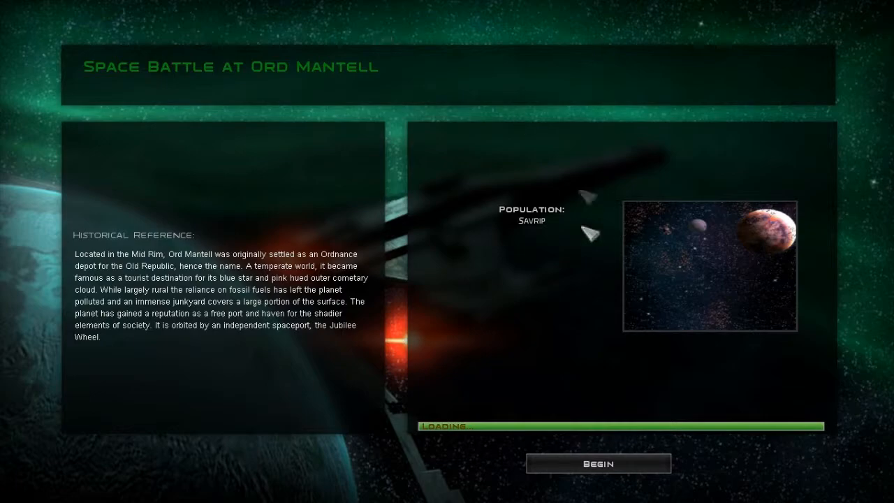
left_click(598, 463)
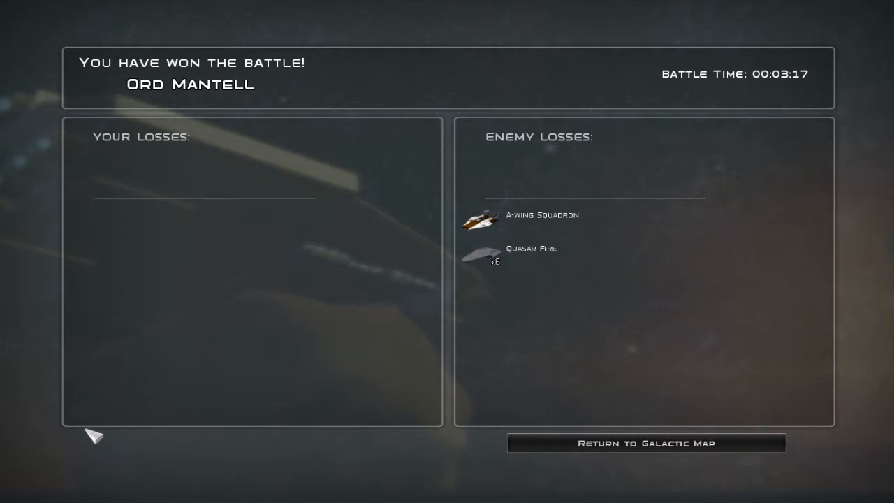
Leave the second Ord Mantell victory results for the galactic map
left_click(645, 442)
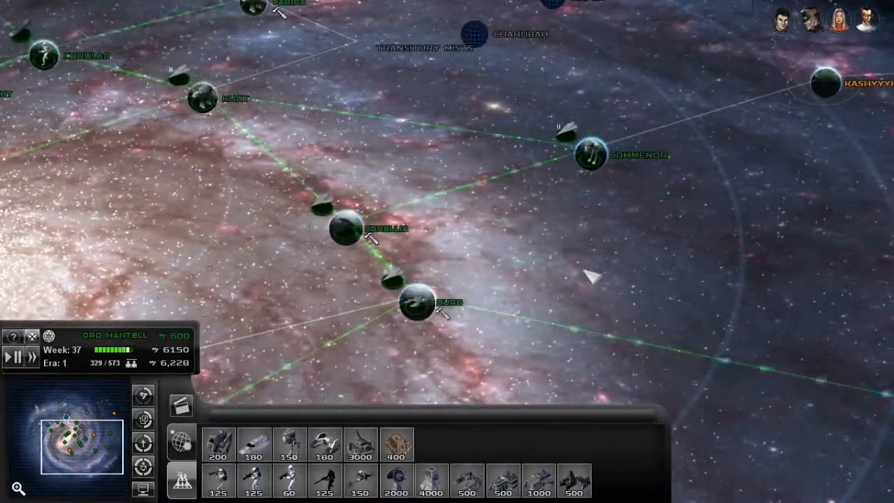
Buy a unit from Oristrom's build bar and pause the campaign
left_click(419, 307)
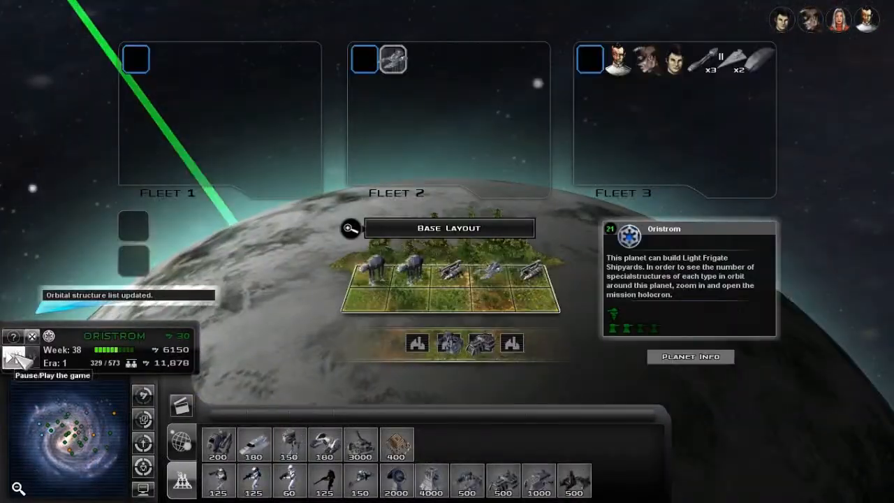
left_click(18, 356)
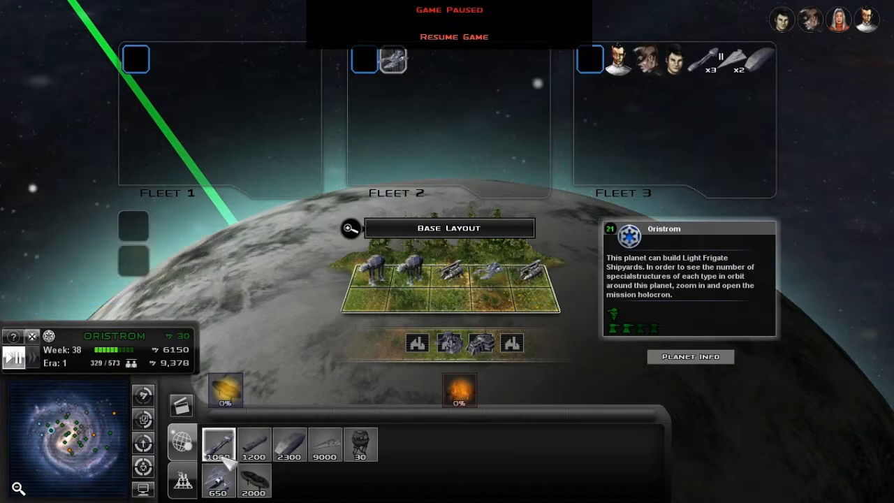
Resume the campaign and open Noquivzor's planet view with its space build list
left_click(218, 444)
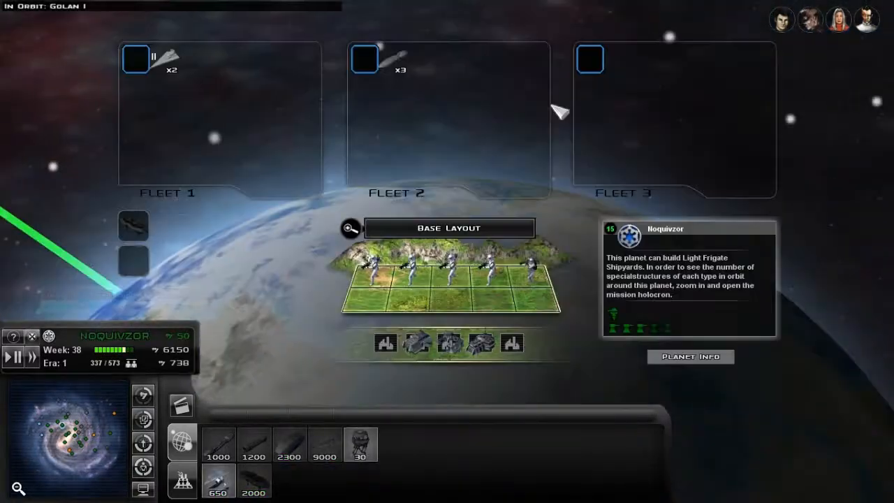
mouse_move(391, 70)
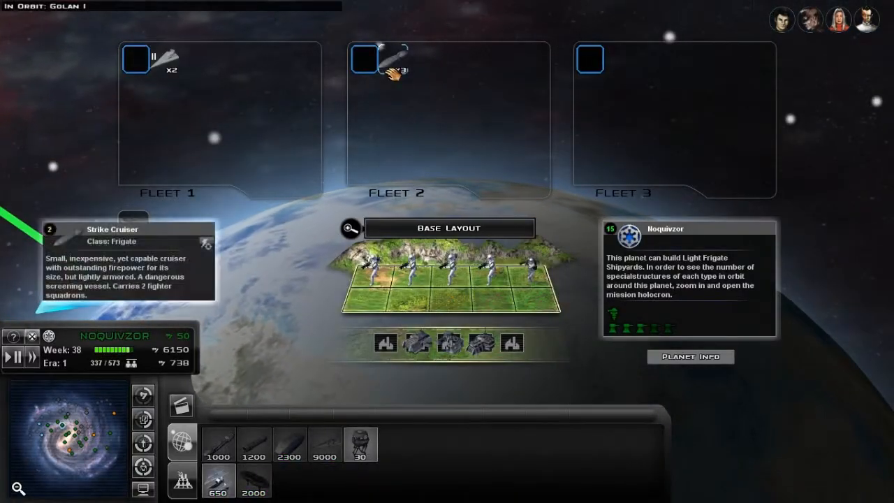
Move the three Strike Cruisers to another fleet slot and bring up the main menu
left_click_drag(391, 63, 656, 118)
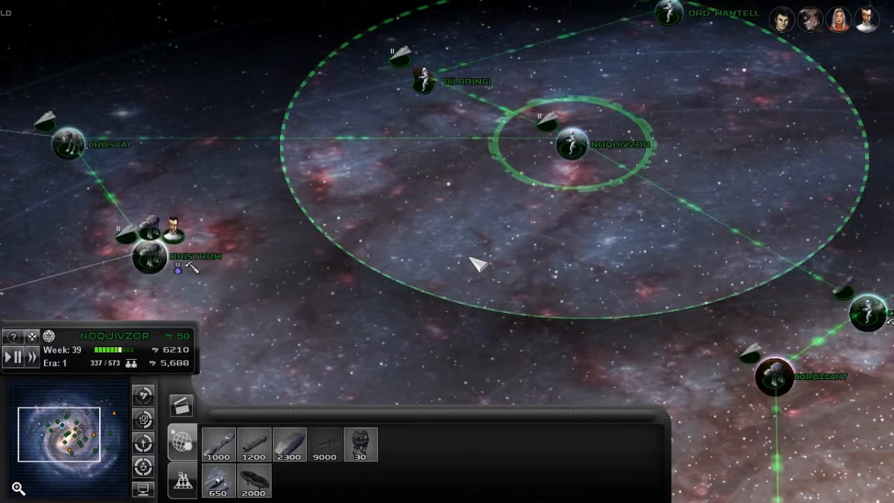
left_click(14, 357)
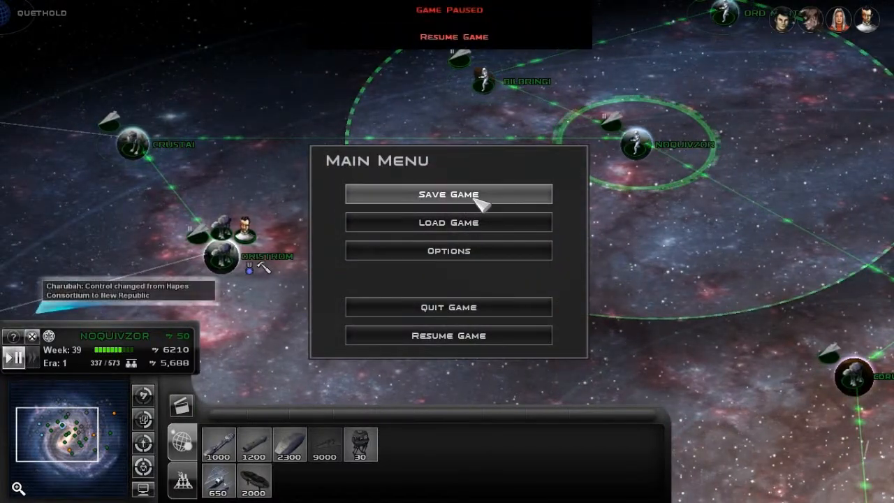
Open Save Game and choose the existing 'Empire' save to overwrite
left_click(449, 194)
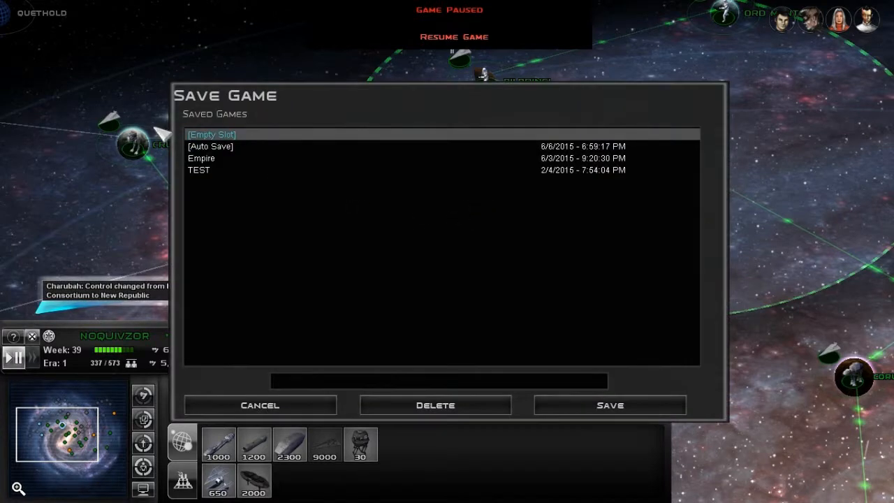
left_click(201, 158)
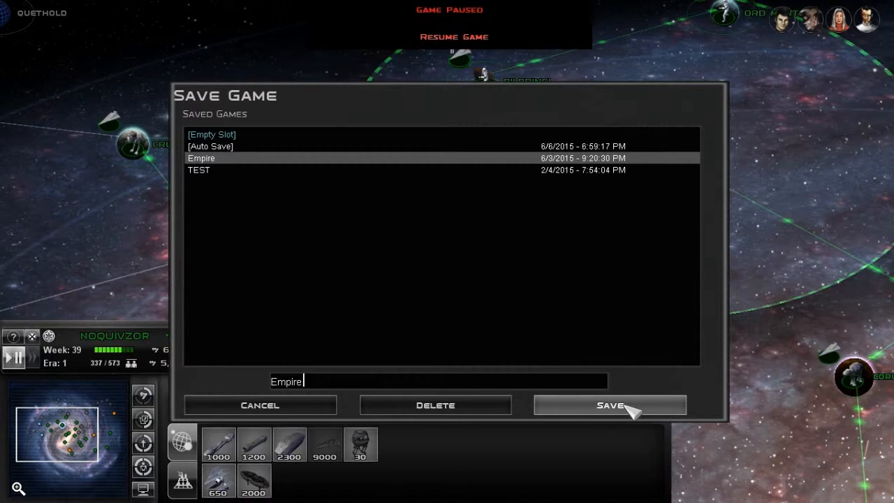
mouse_move(632, 407)
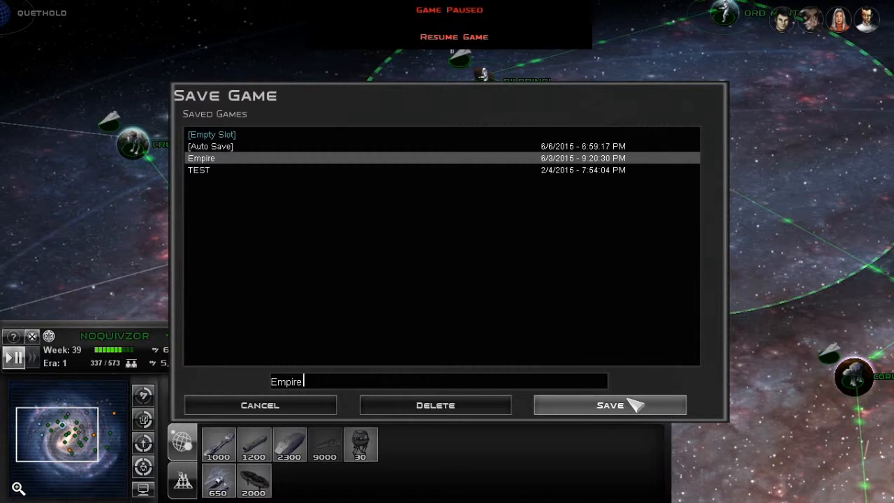